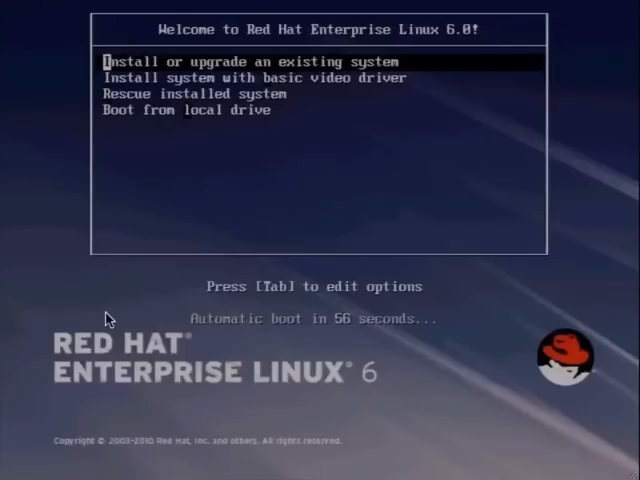
Halt the autoboot countdown and highlight 'Install system with basic video driver'
key("Down")
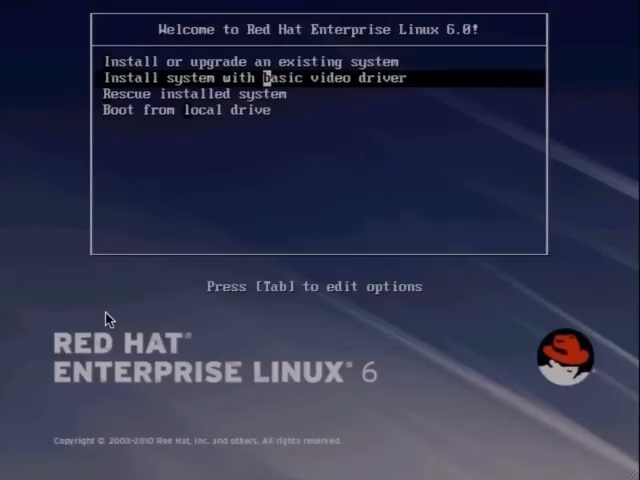
mouse_move(128, 312)
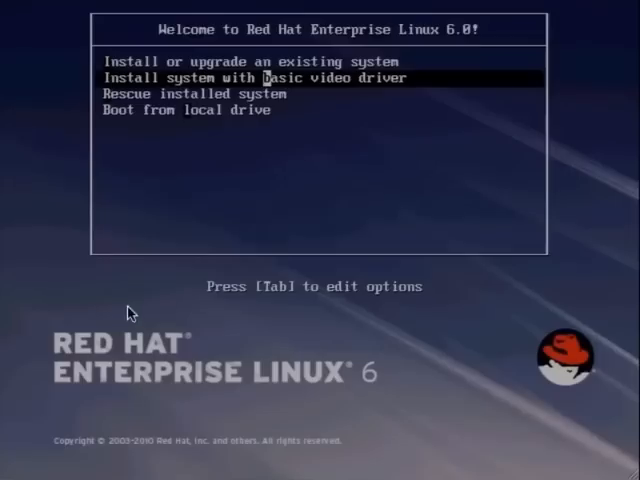
mouse_move(130, 312)
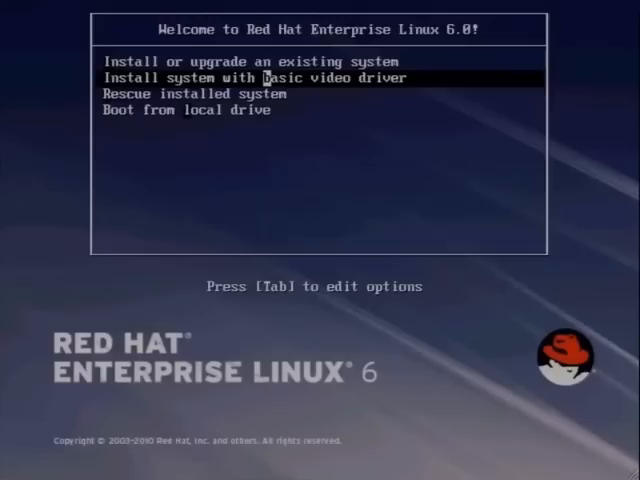
key("Tab")
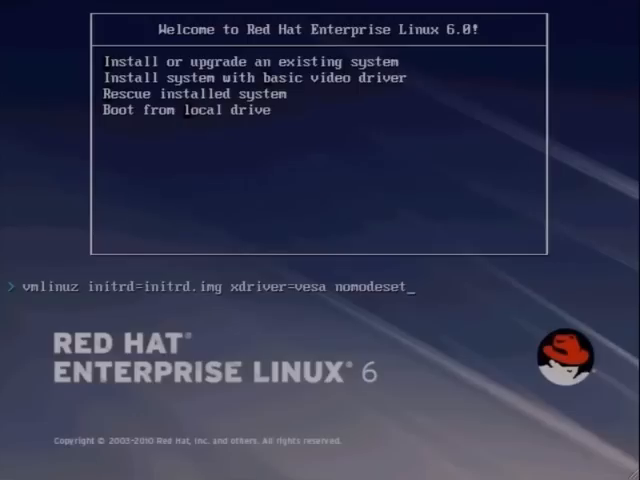
type("l")
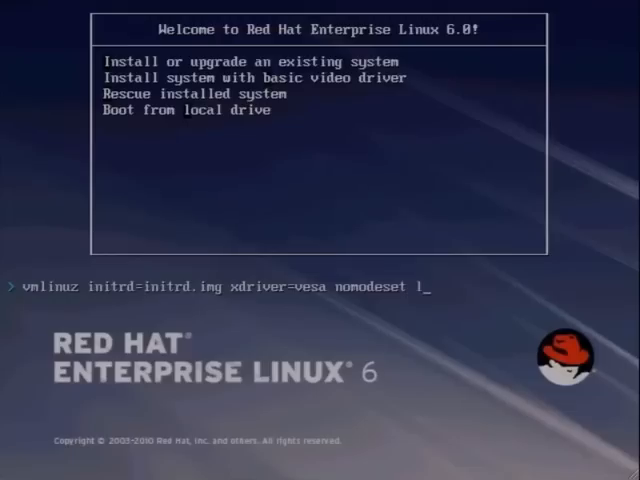
type("linux")
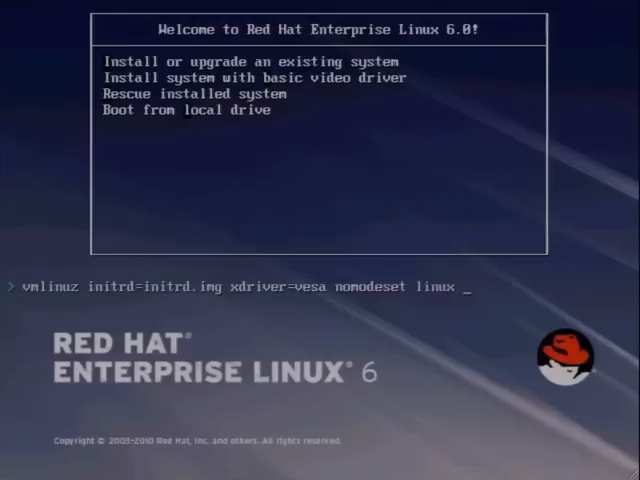
type("repo=")
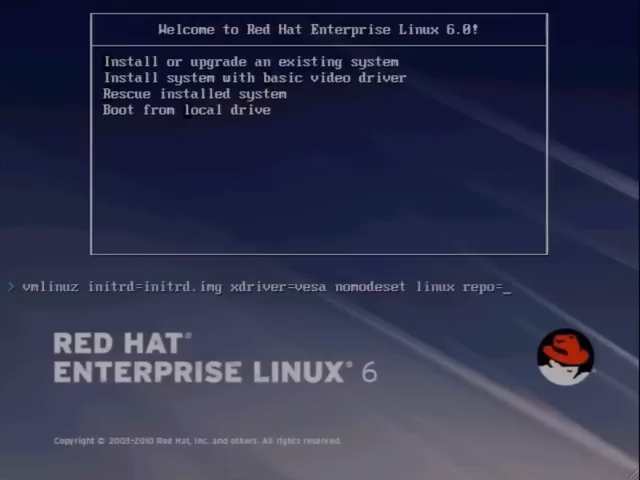
type("http://192.168.75.")
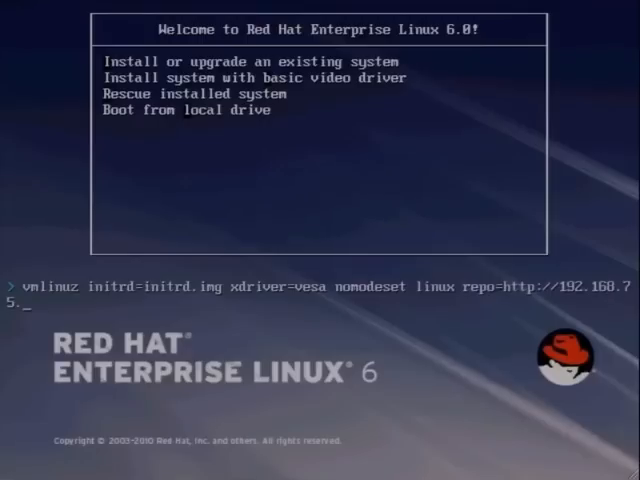
type("101/Linux")
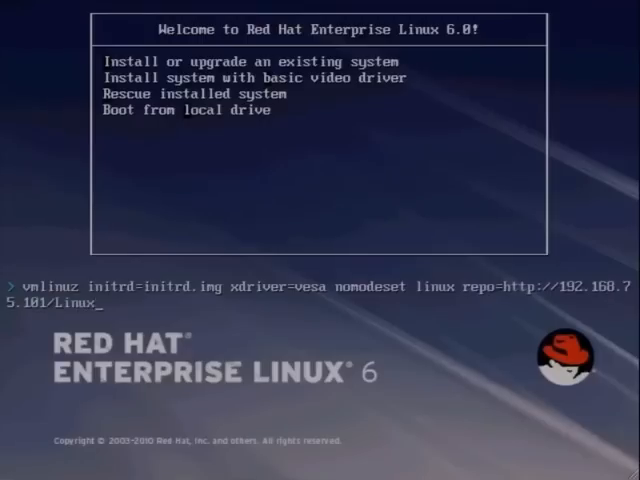
type("CBT/")
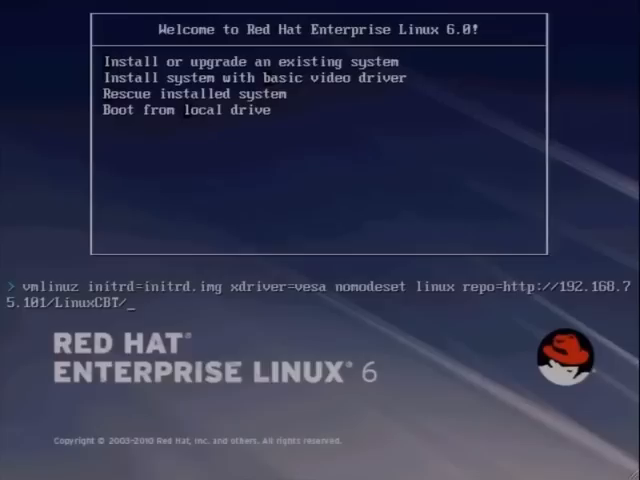
type("EL-6/")
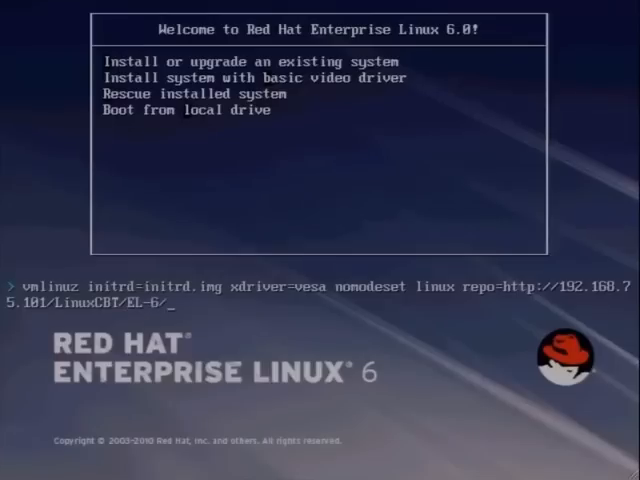
type("Misc/R")
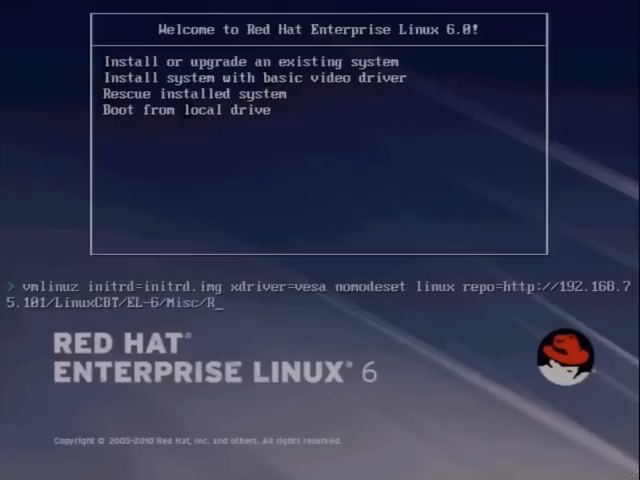
type("HEL6 s")
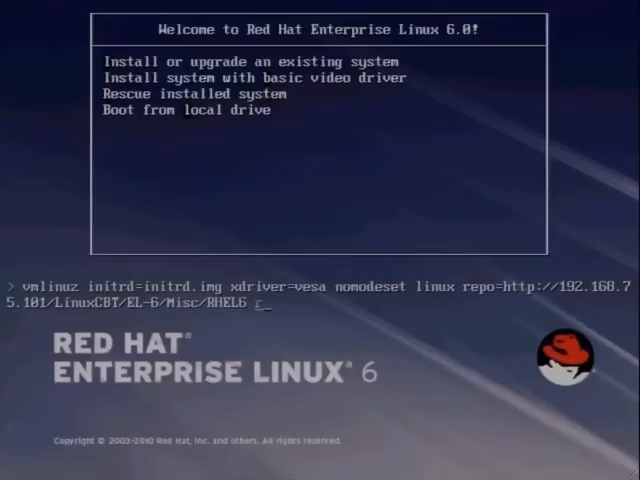
Append 'resolution=800x600' to the boot line
type("resolution=")
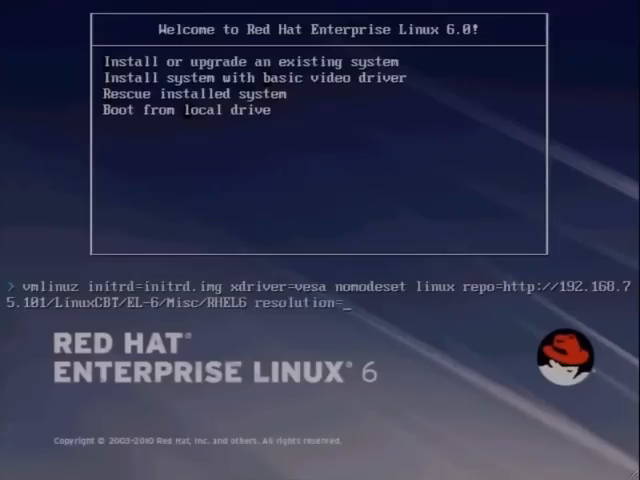
type("800x60")
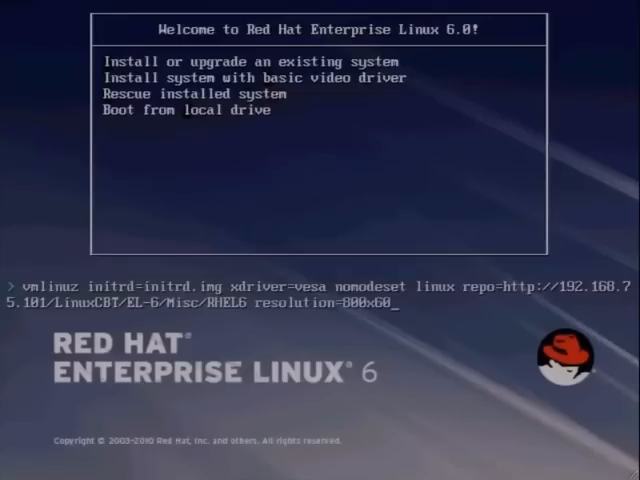
type("0")
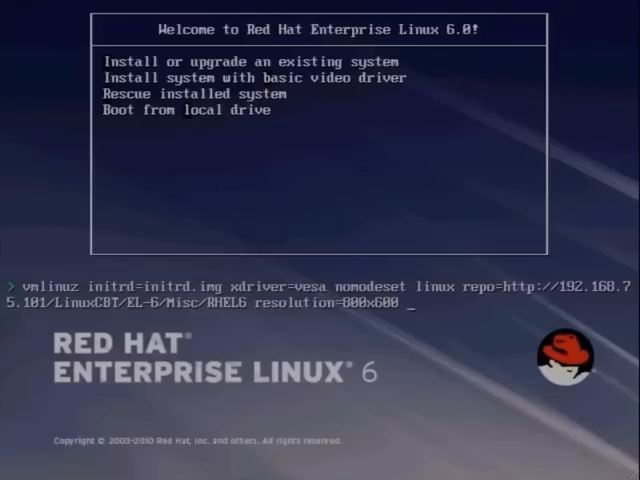
Append 'ip=192.168.75.21 netmask=255.255.255.0' to the boot line
type("ip=192.1")
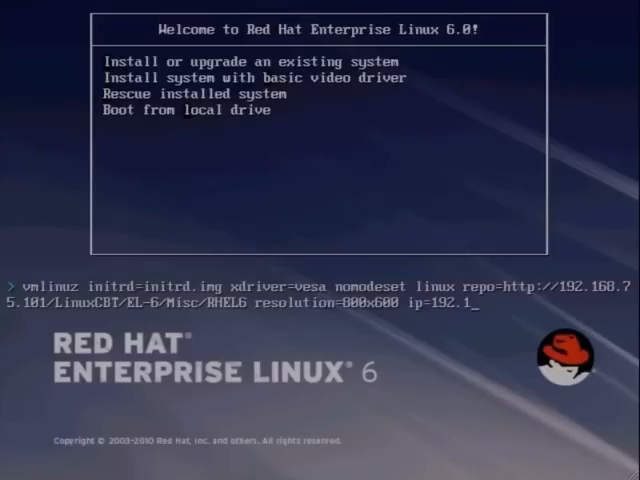
type("68.75.21")
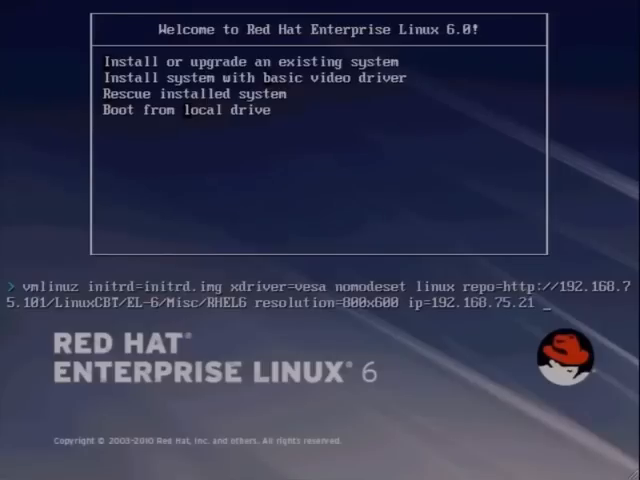
type("netmask")
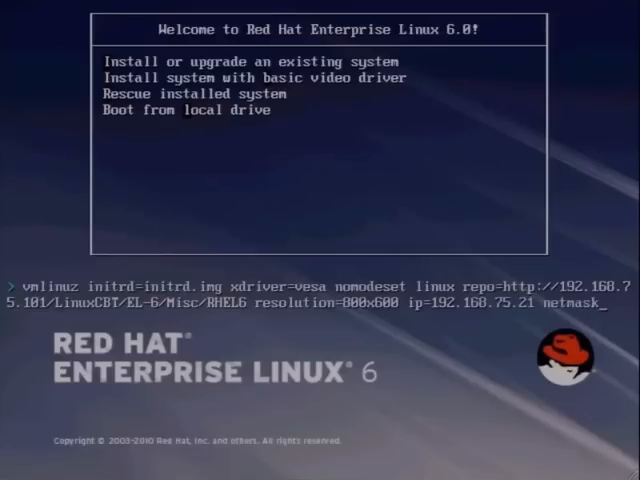
type("=255.255.")
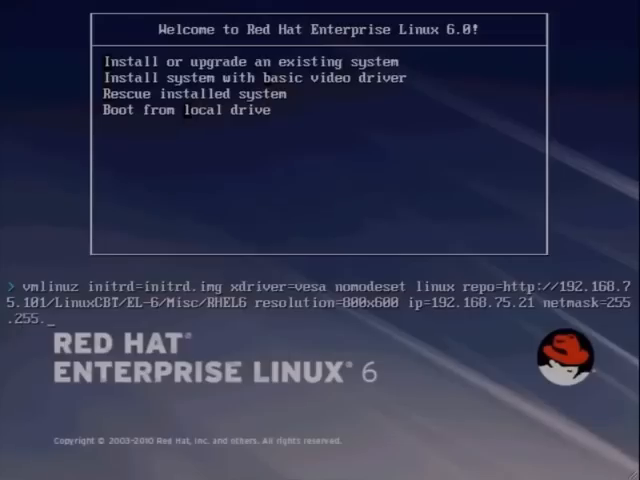
type("255.0")
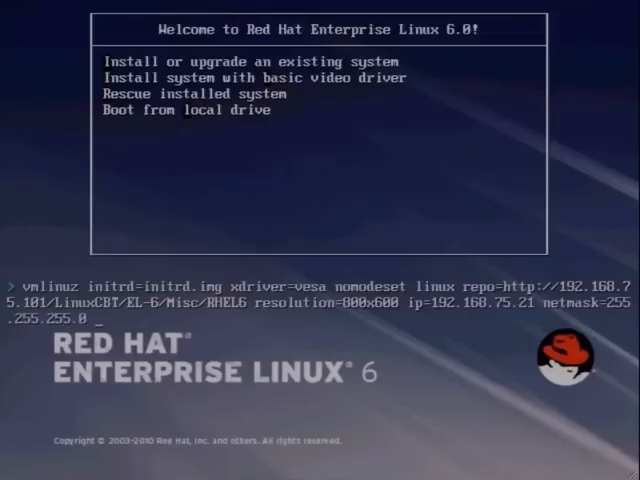
Append 'gateway=192.168.75.1 dns=192.168.75.101' to the boot line
type("gateway=192.168.75.1")
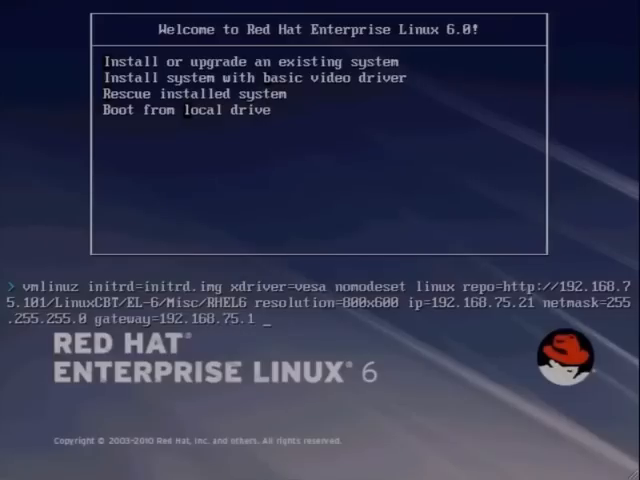
type("dns=192.168.7")
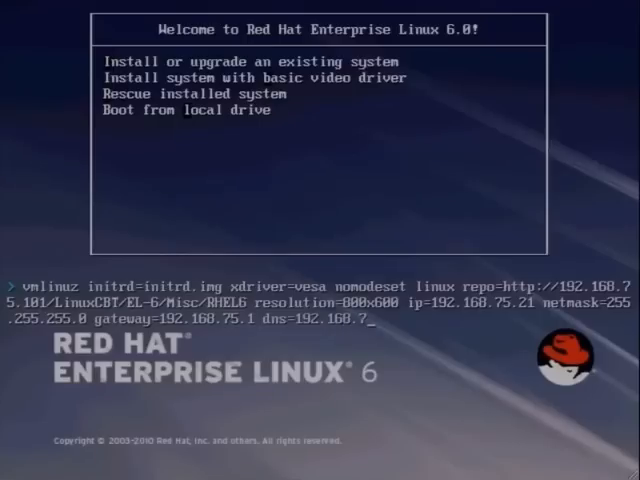
type("5.101")
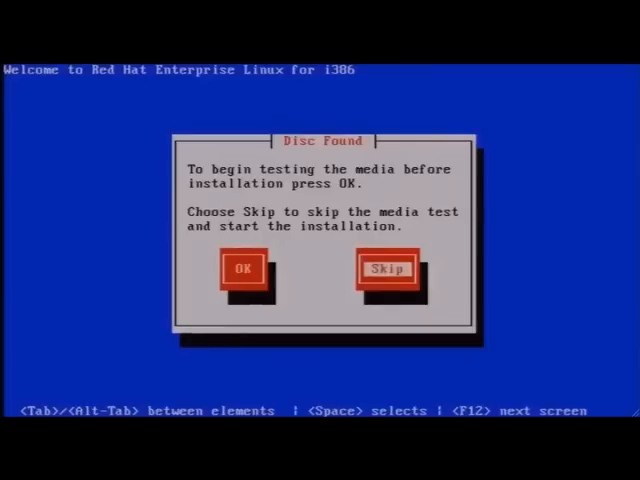
Skip the installation media test in the Disc Found dialog
left_click(388, 270)
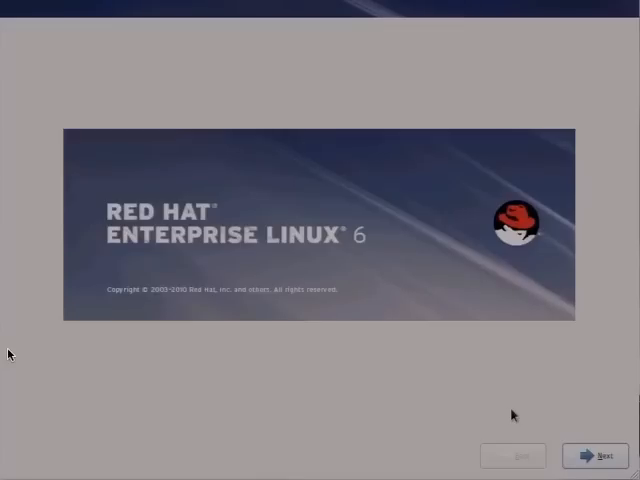
mouse_move(190, 346)
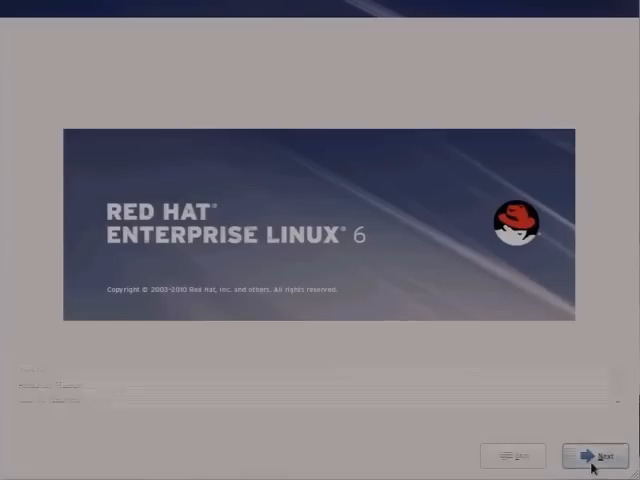
Move past the welcome screen, keep U.S. English keyboard and continue to storage devices
left_click(598, 456)
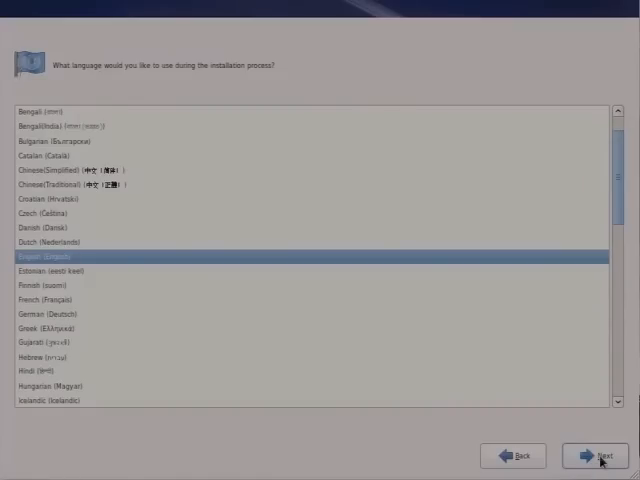
left_click(592, 456)
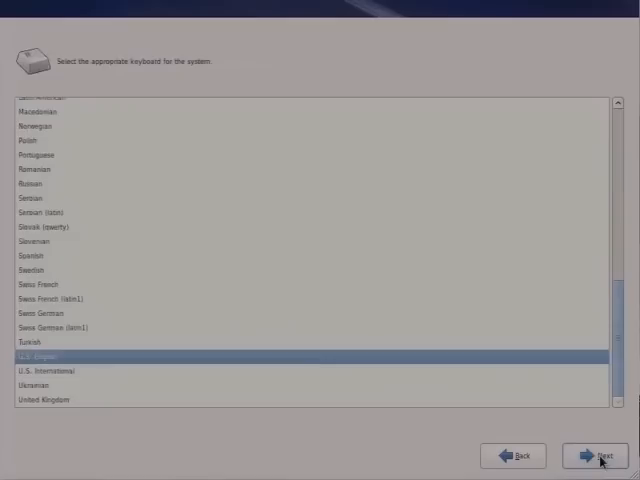
left_click(594, 456)
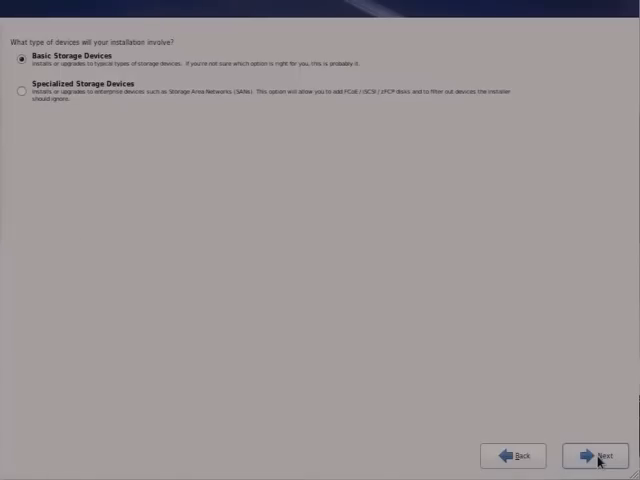
mouse_move(56, 140)
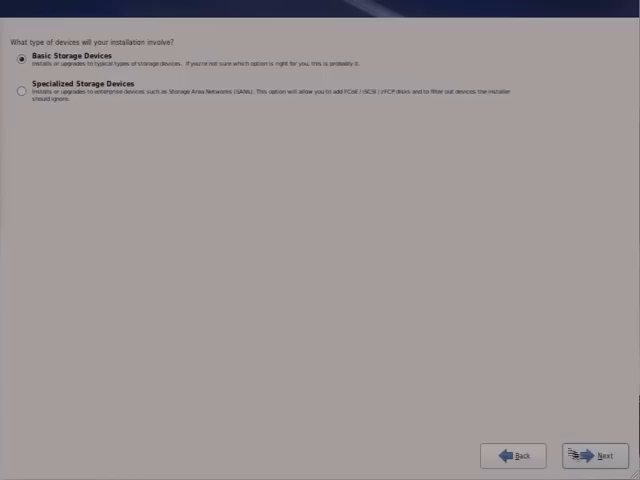
Accept Basic Storage Devices, the hostname and America/New York, then fill both root password fields
left_click(596, 456)
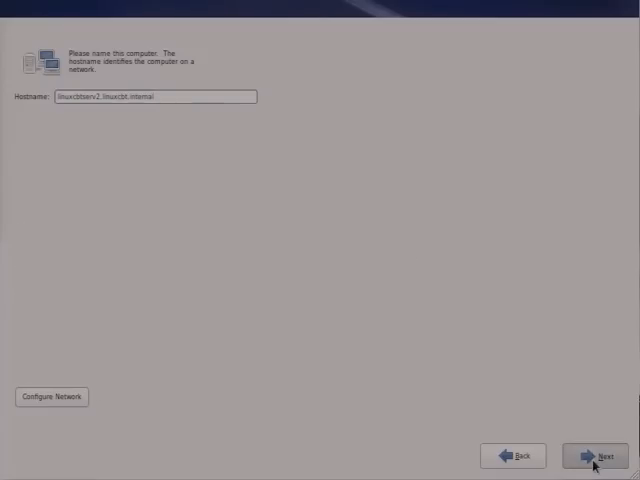
left_click(596, 456)
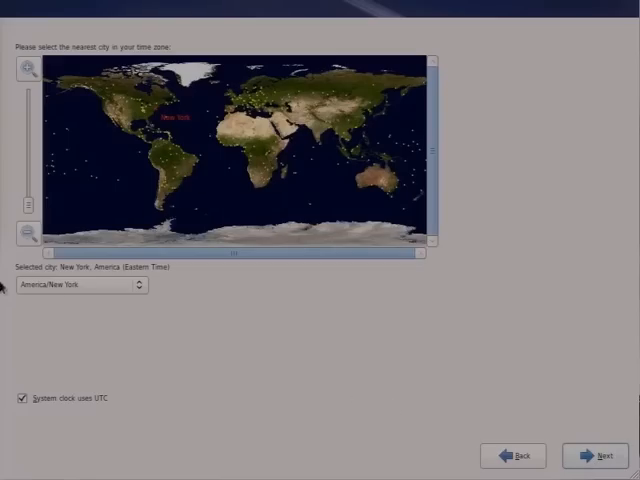
mouse_move(98, 410)
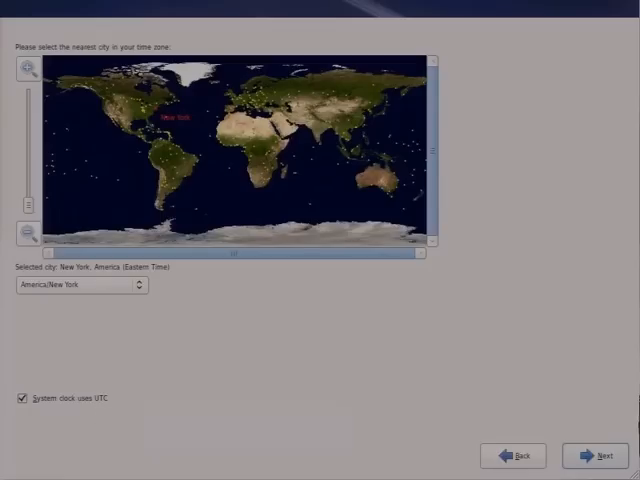
left_click(600, 456)
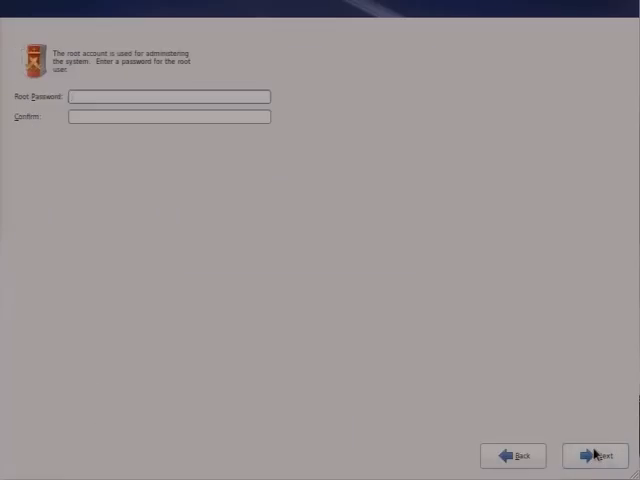
type("•••••")
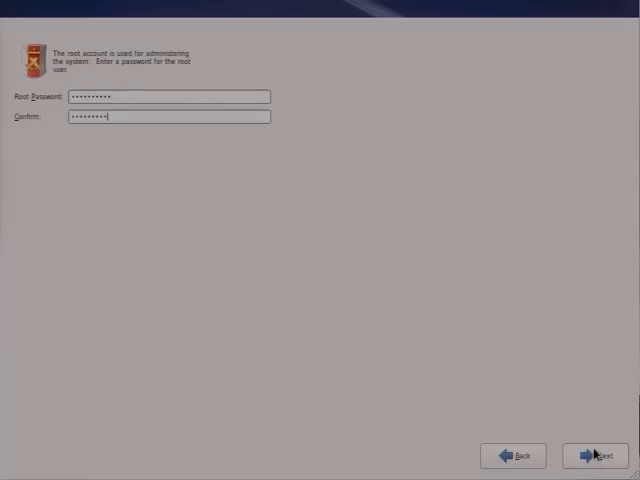
type("•")
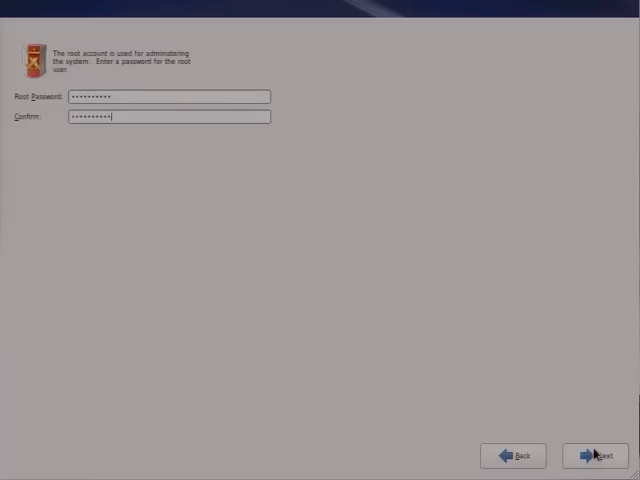
Confirm the root password, choose 'Use All Space' and enable 'Encrypt system'
left_click(590, 456)
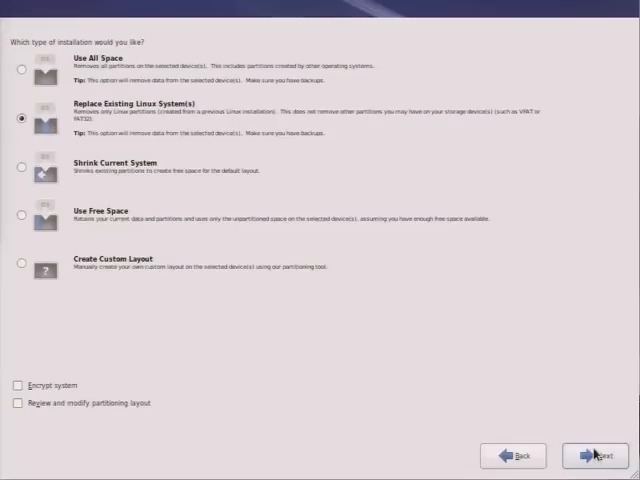
mouse_move(150, 150)
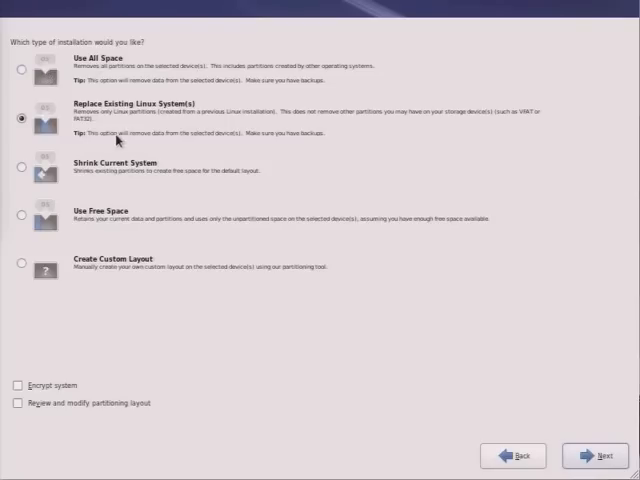
mouse_move(120, 140)
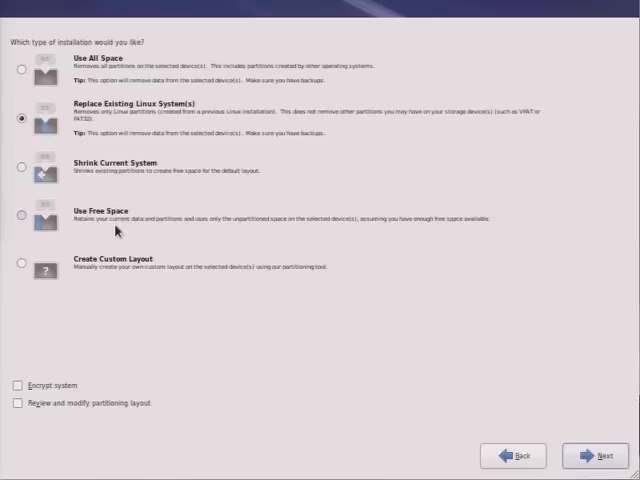
mouse_move(108, 276)
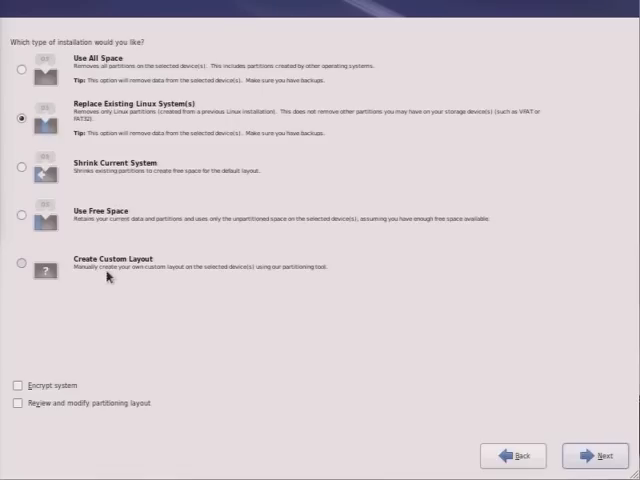
mouse_move(108, 272)
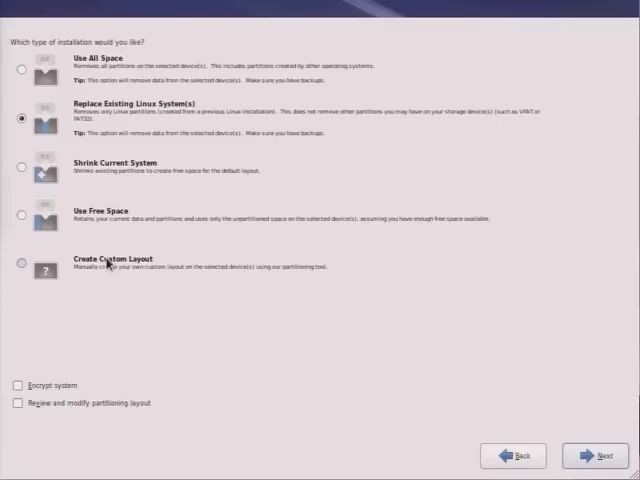
left_click(20, 68)
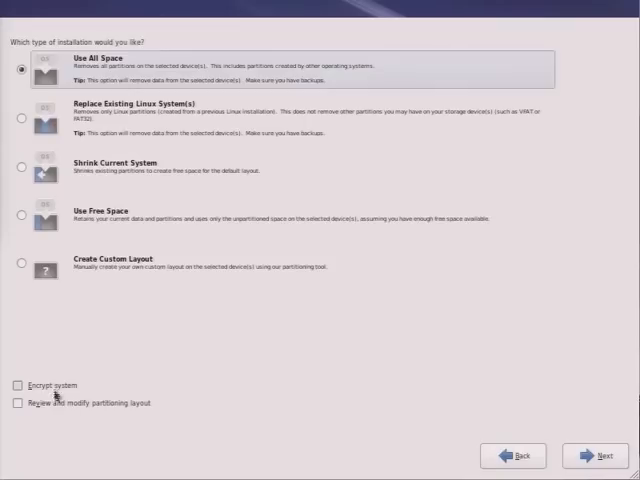
left_click(22, 384)
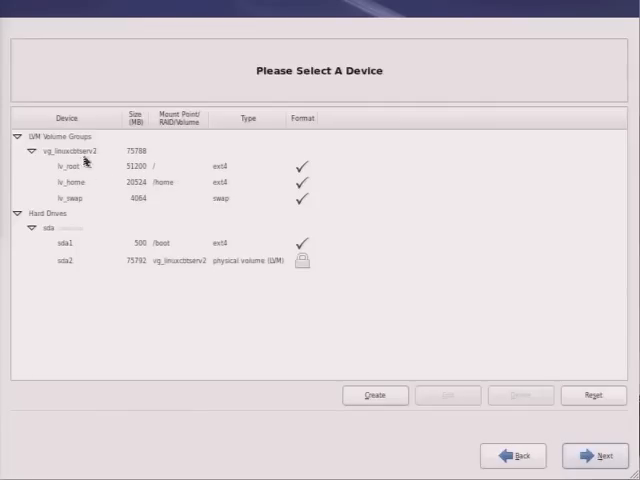
mouse_move(82, 162)
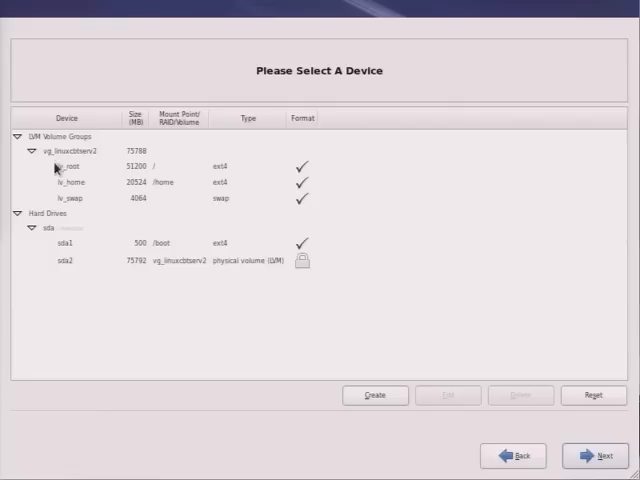
mouse_move(44, 180)
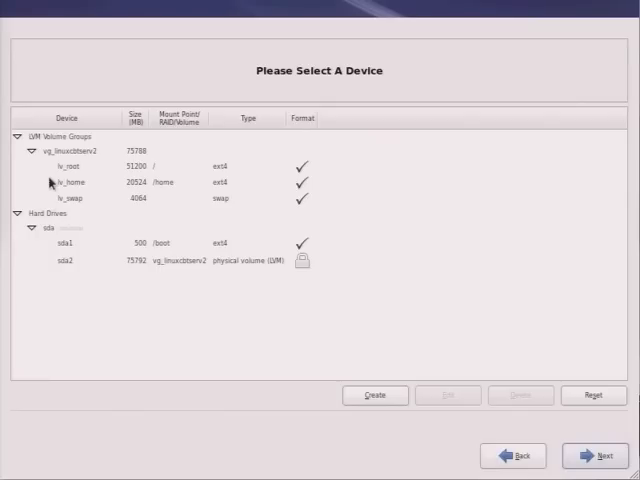
mouse_move(94, 172)
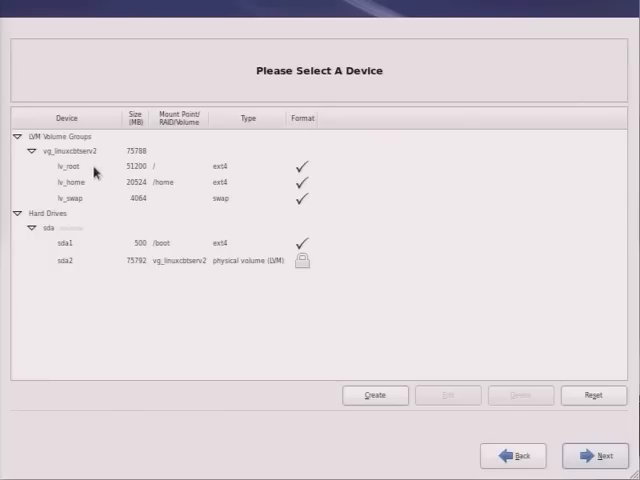
left_click(66, 168)
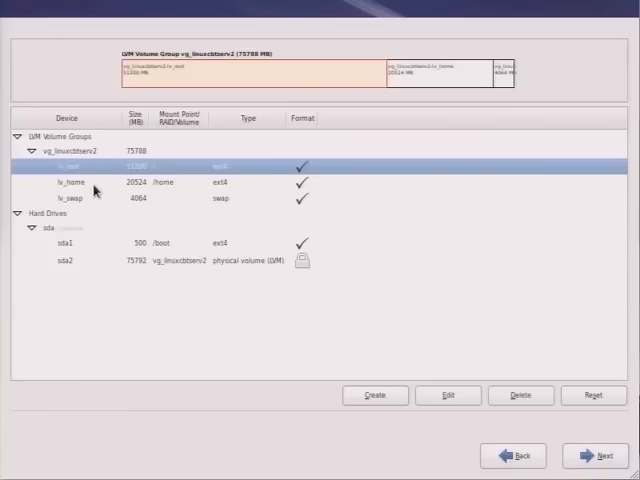
mouse_move(128, 176)
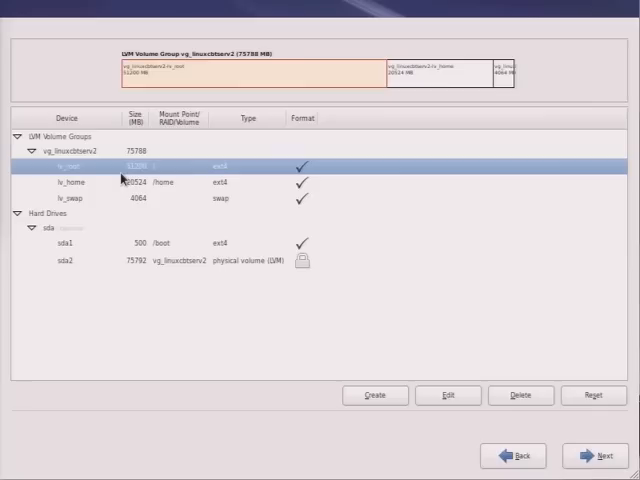
mouse_move(144, 262)
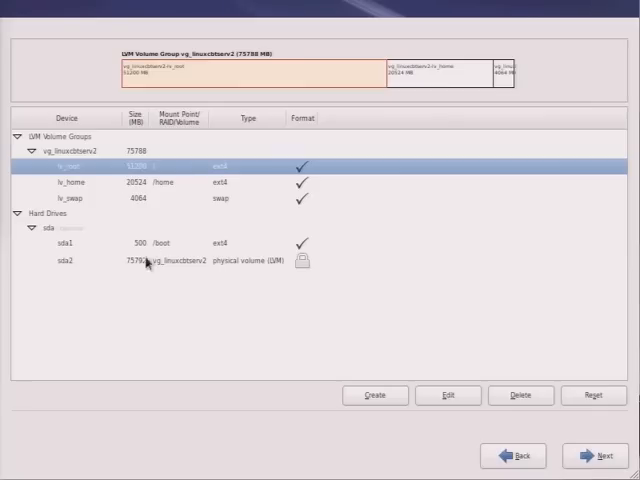
mouse_move(144, 246)
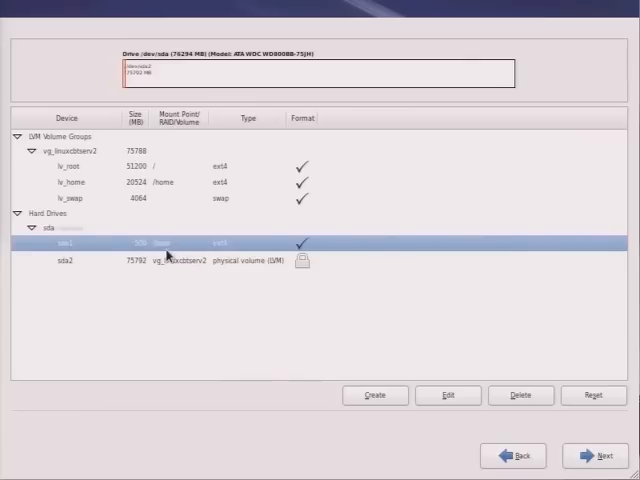
mouse_move(176, 282)
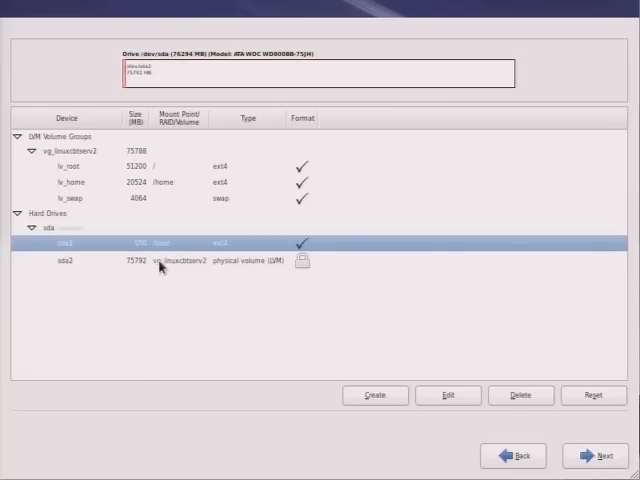
mouse_move(88, 152)
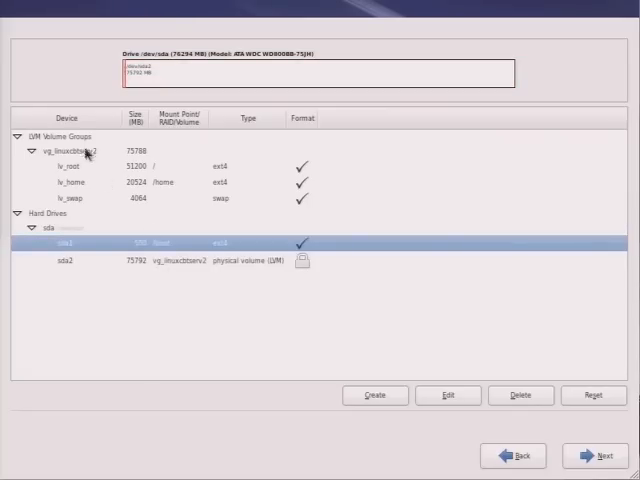
left_click(64, 152)
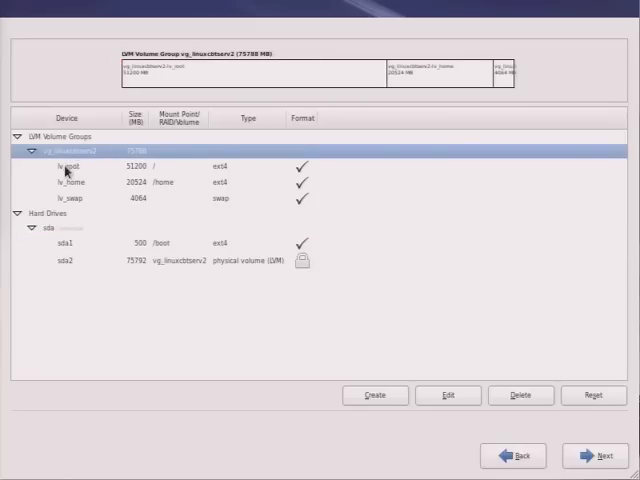
left_click(70, 168)
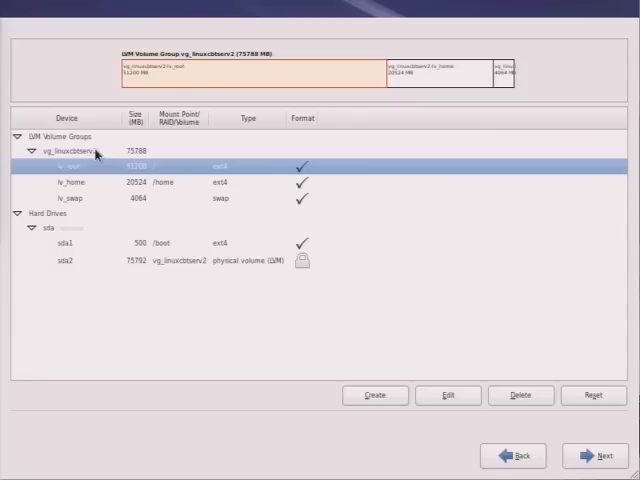
mouse_move(76, 230)
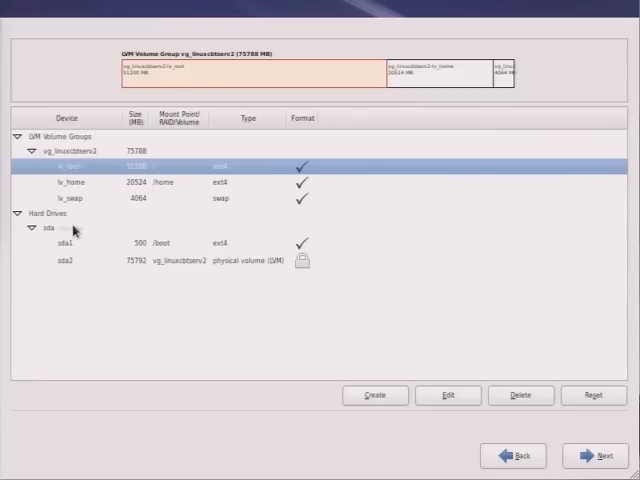
left_click(60, 228)
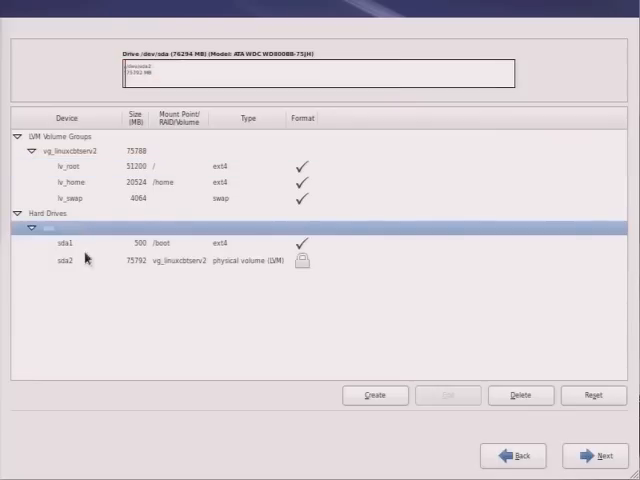
mouse_move(80, 158)
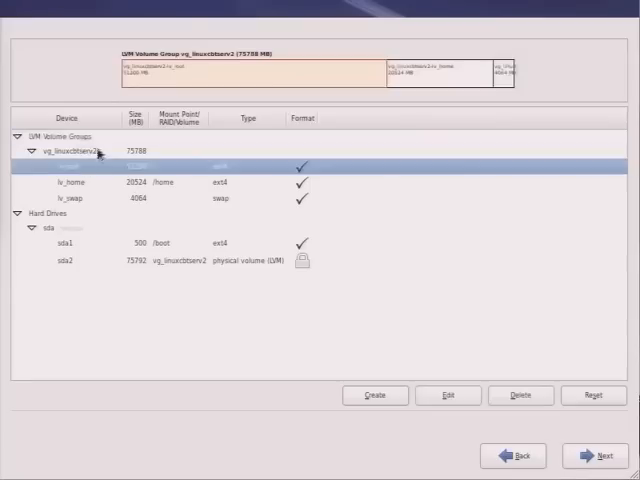
left_click(90, 150)
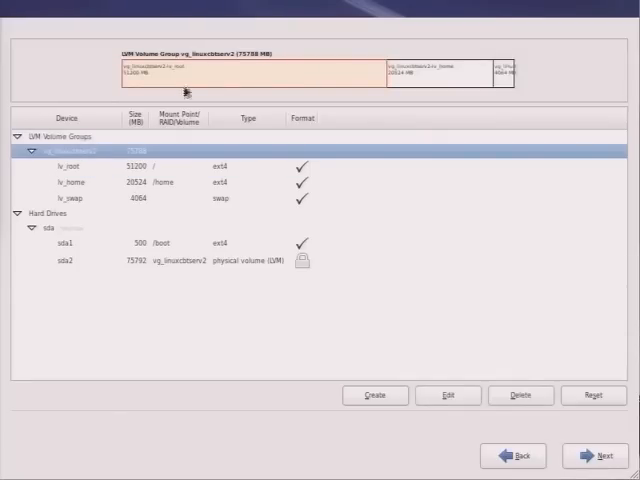
mouse_move(284, 84)
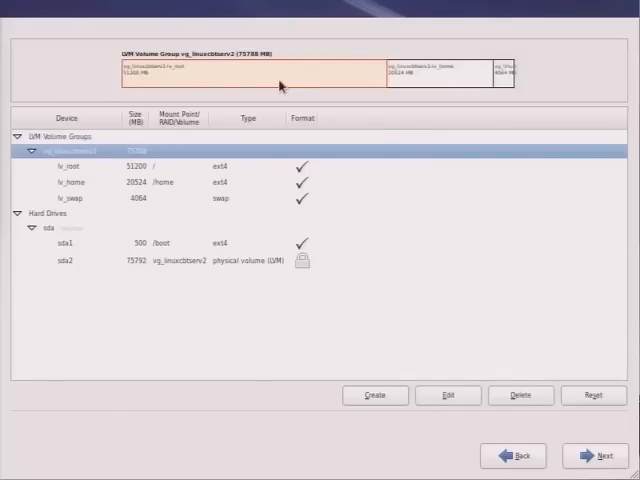
mouse_move(270, 64)
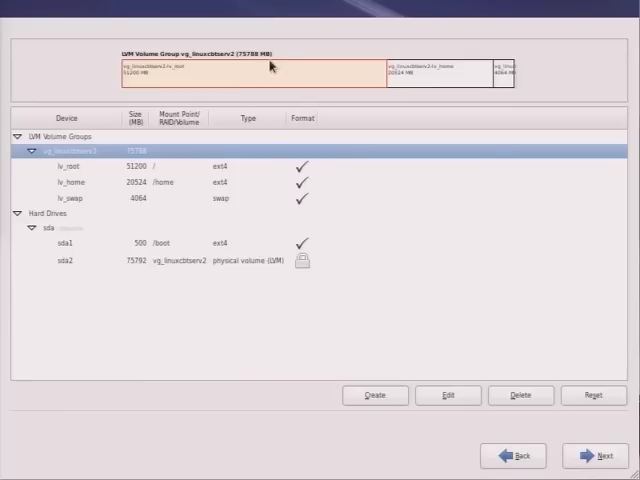
mouse_move(468, 88)
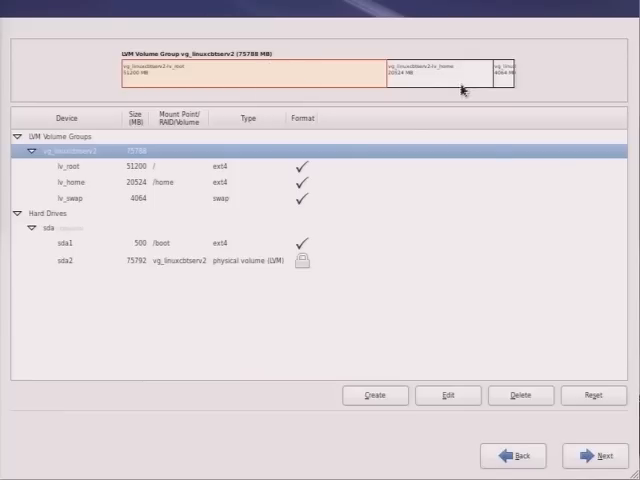
mouse_move(448, 84)
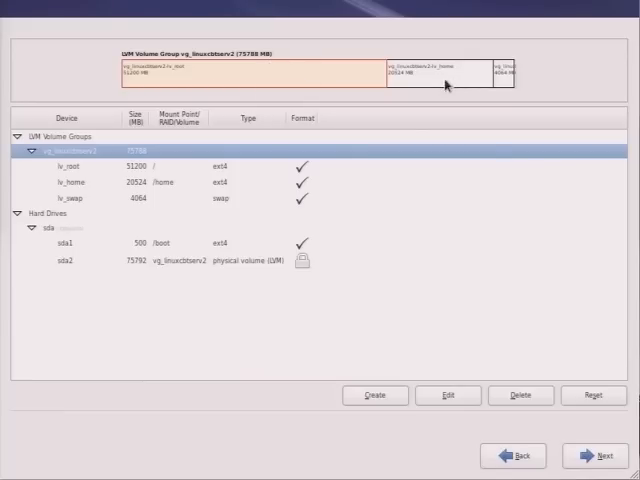
mouse_move(510, 84)
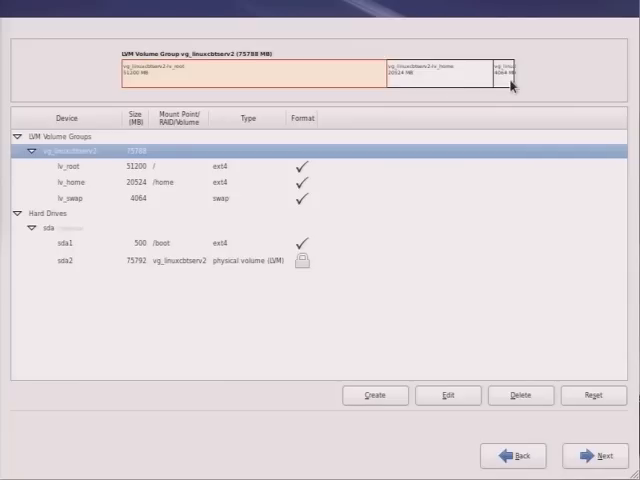
mouse_move(300, 244)
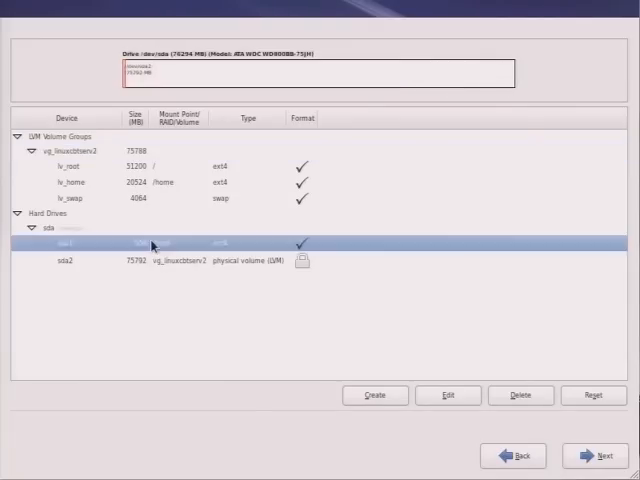
mouse_move(152, 202)
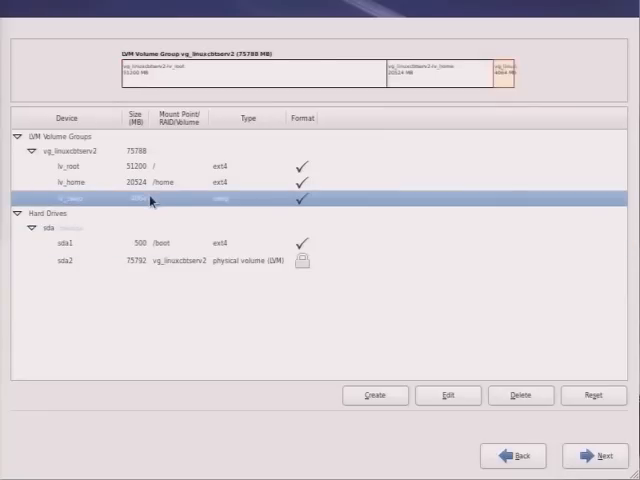
mouse_move(188, 300)
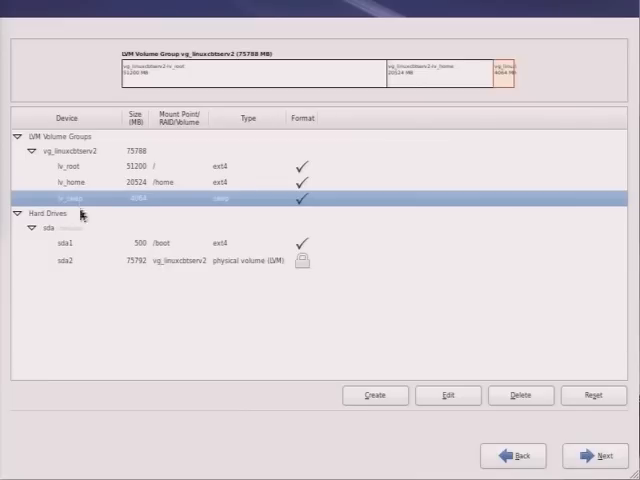
left_click(62, 228)
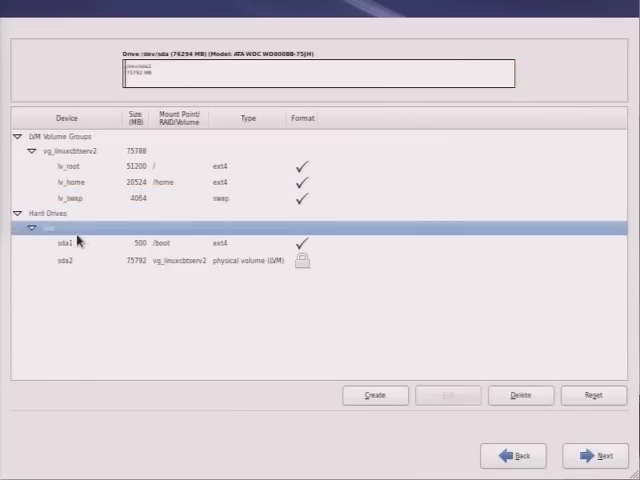
left_click(66, 244)
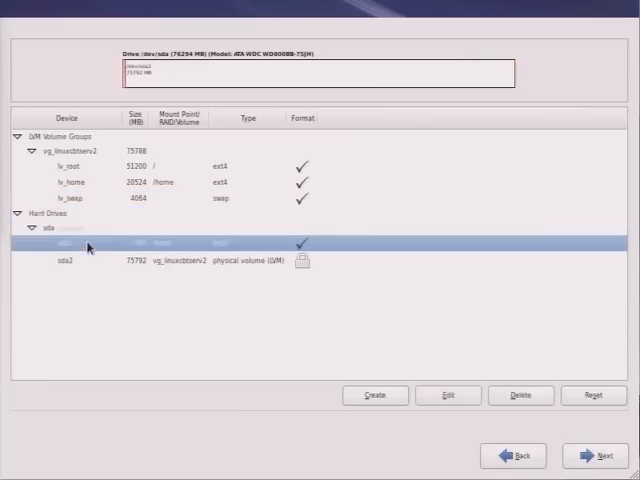
mouse_move(60, 270)
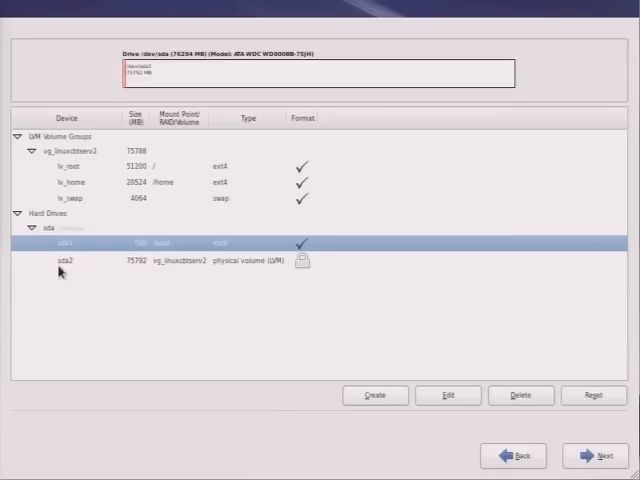
Review the vg_lvsroot volume group, sda hard drive and lv_home logical volume entries
left_click(80, 150)
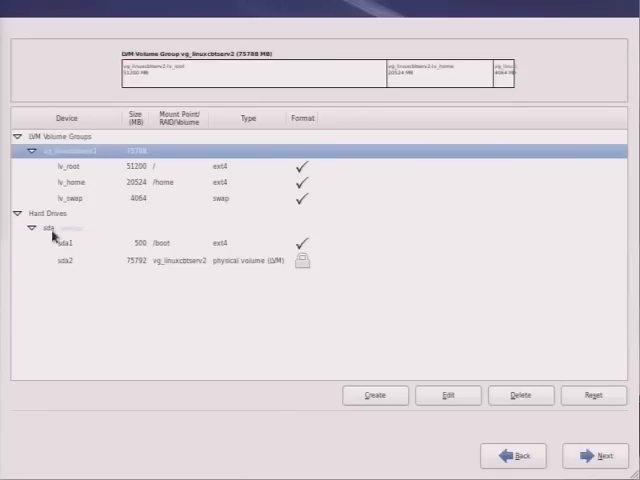
left_click(56, 228)
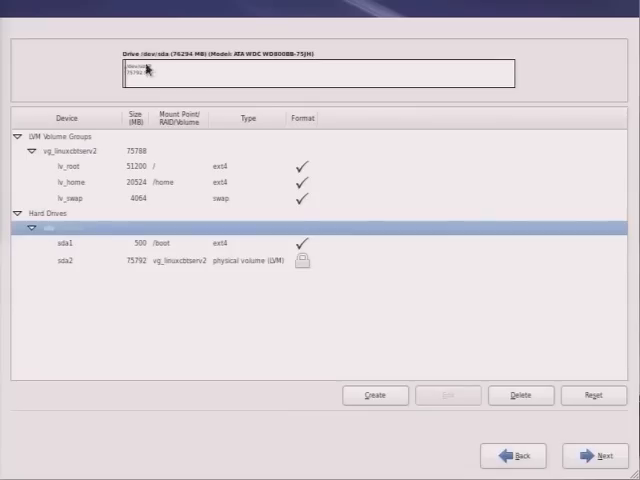
left_click(64, 242)
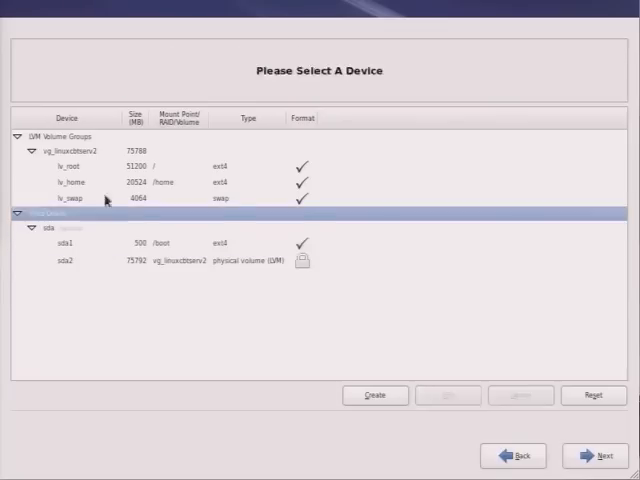
left_click(68, 196)
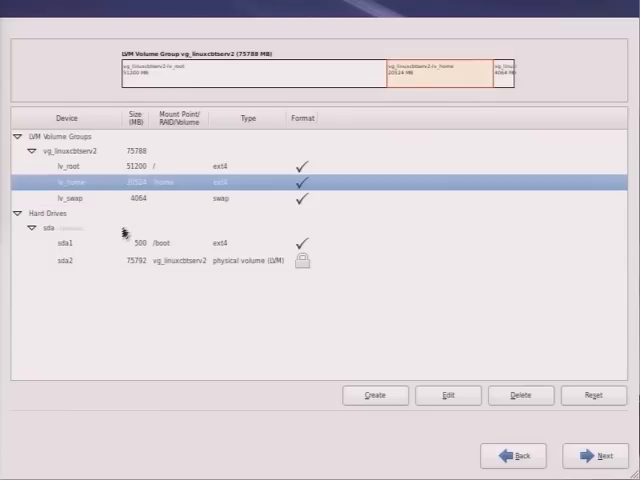
mouse_move(116, 236)
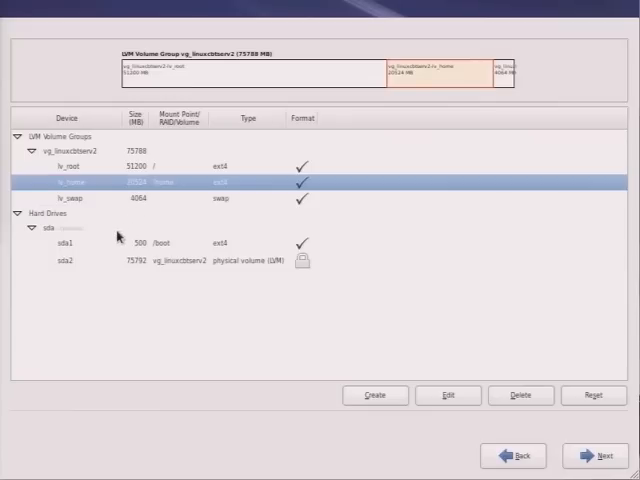
mouse_move(108, 200)
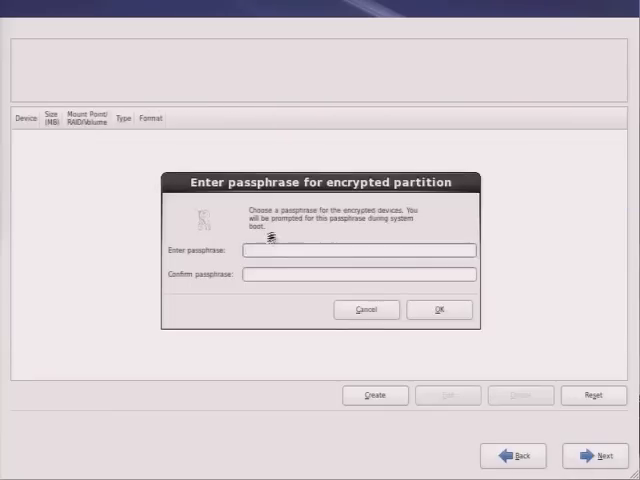
Enter and confirm the encrypted partition passphrase, then accept it with OK
left_click(358, 250)
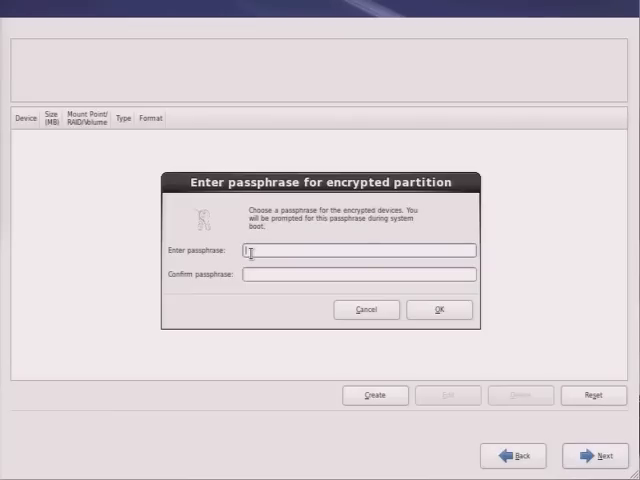
type("*****")
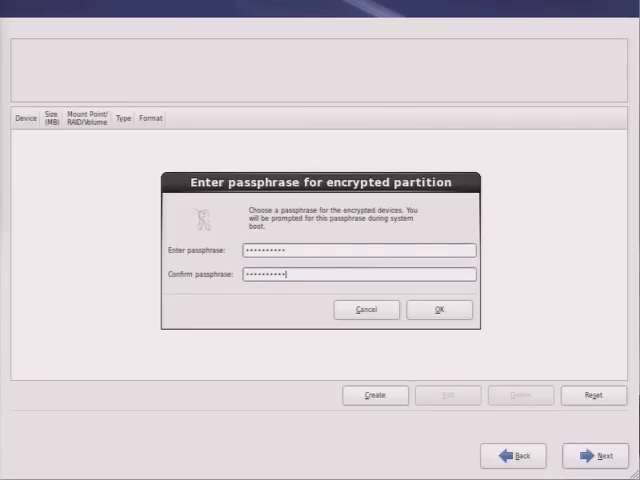
mouse_move(438, 308)
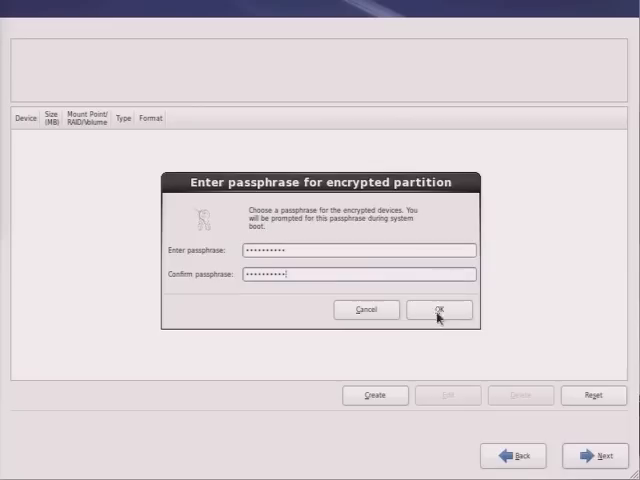
left_click(440, 308)
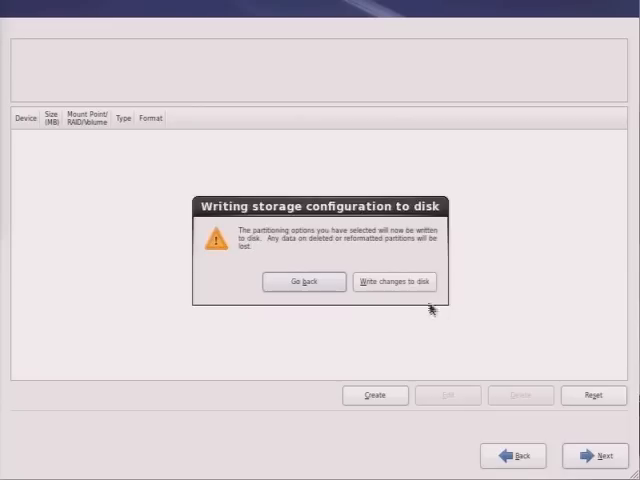
mouse_move(322, 258)
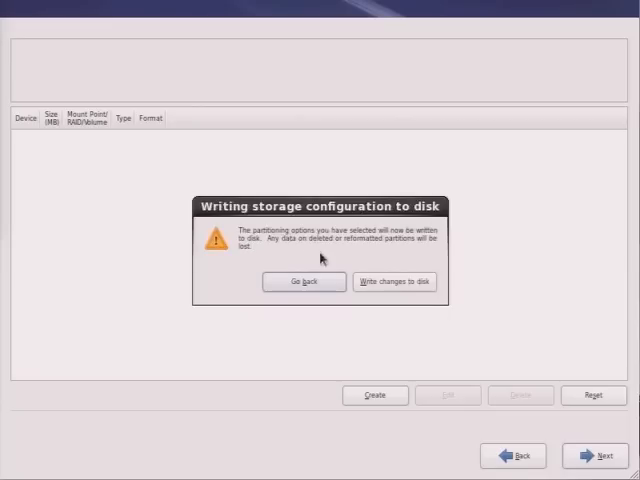
mouse_move(370, 302)
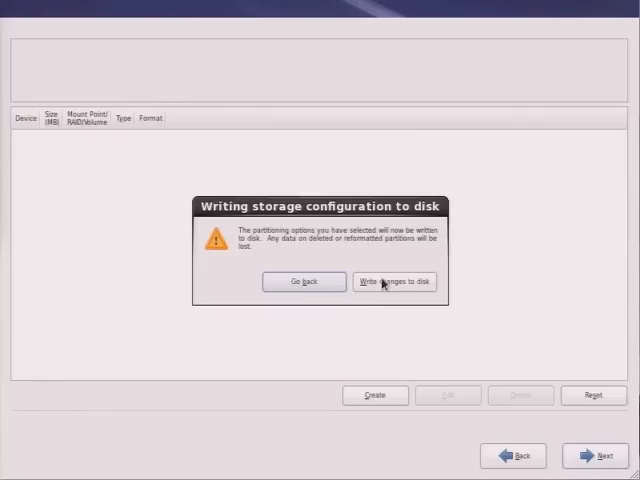
Choose 'Write changes to disk' in the storage configuration warning
left_click(394, 280)
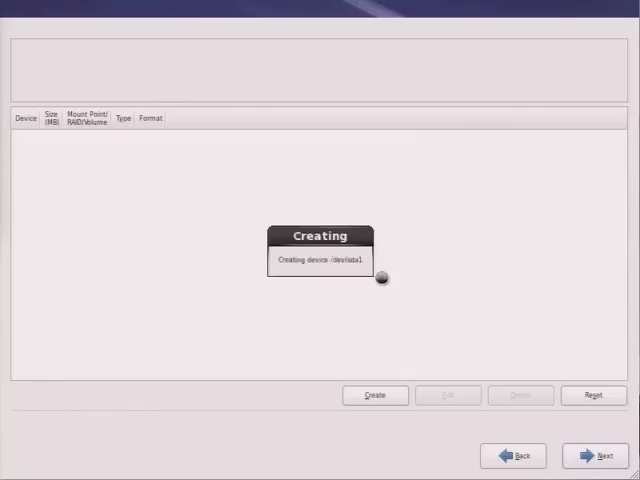